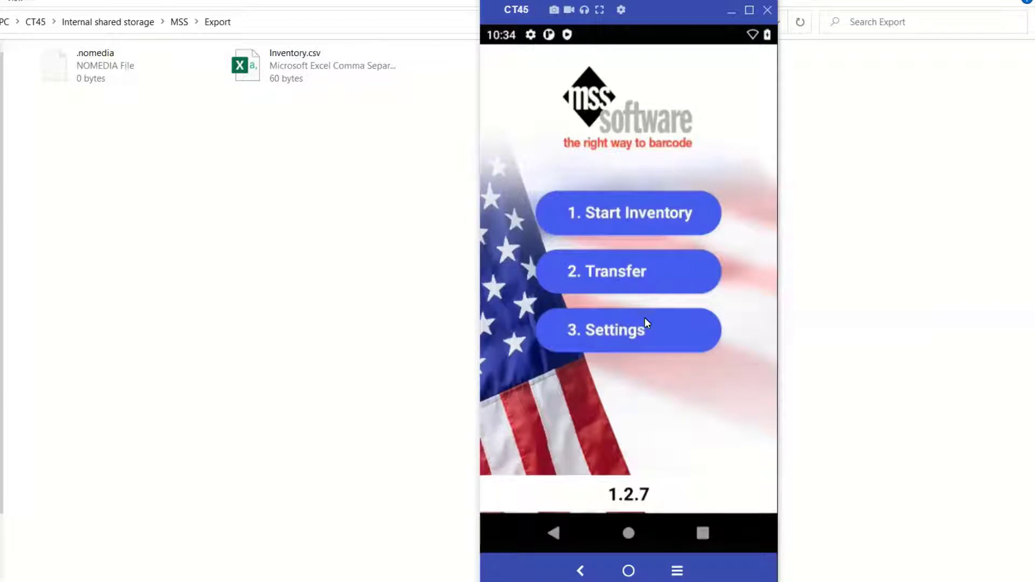
Step: In Settings, name the prompts Location, Item and Quantity with Quantity unchecked, then return to the start screen
left_click(627, 330)
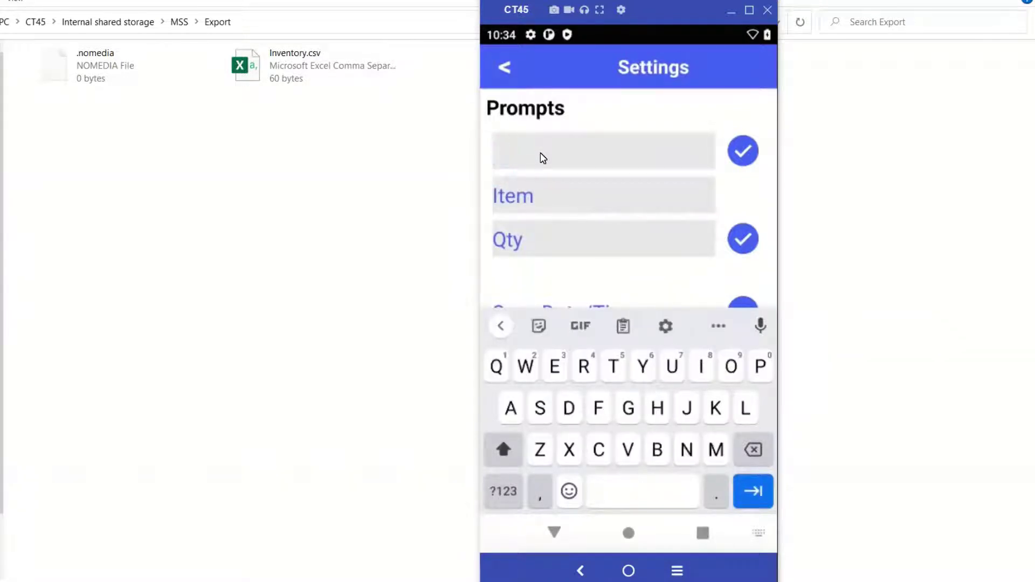
type("Location")
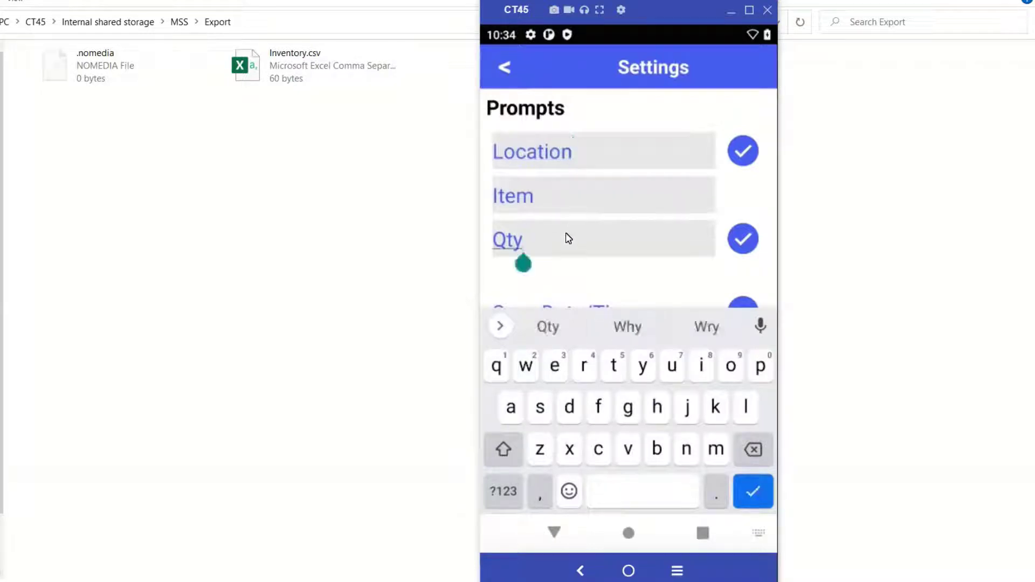
type("Qual")
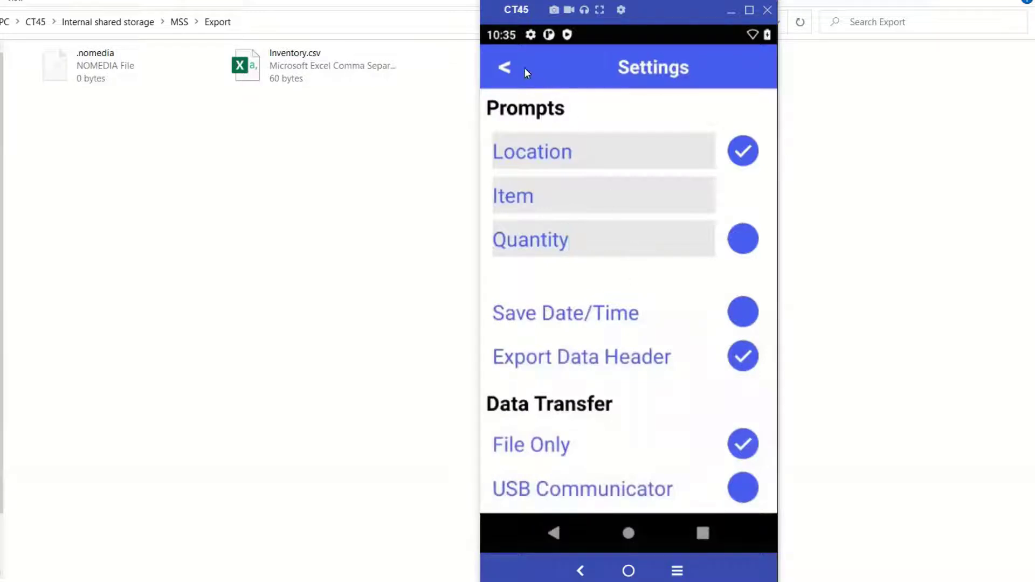
mouse_move(507, 70)
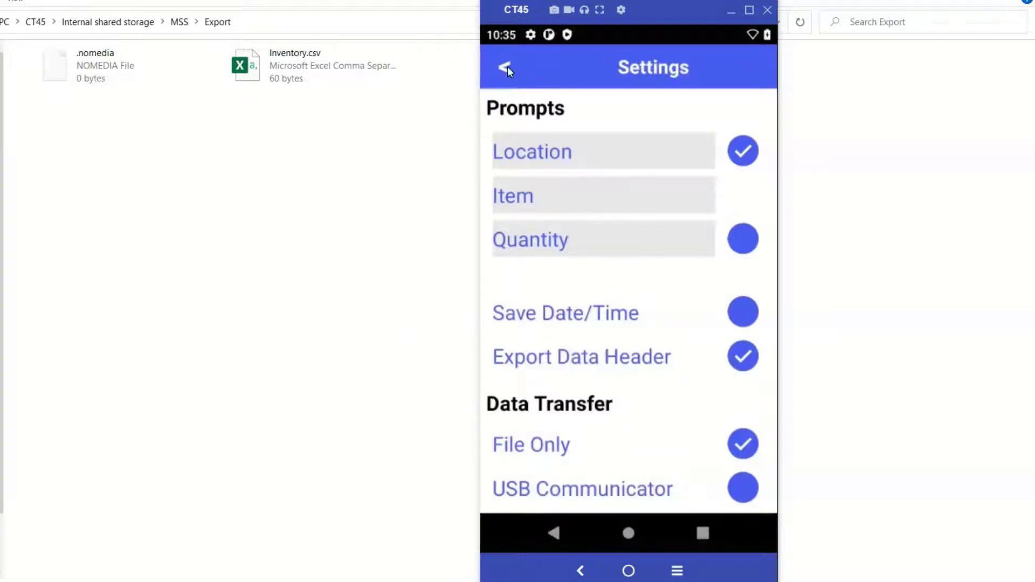
left_click(502, 67)
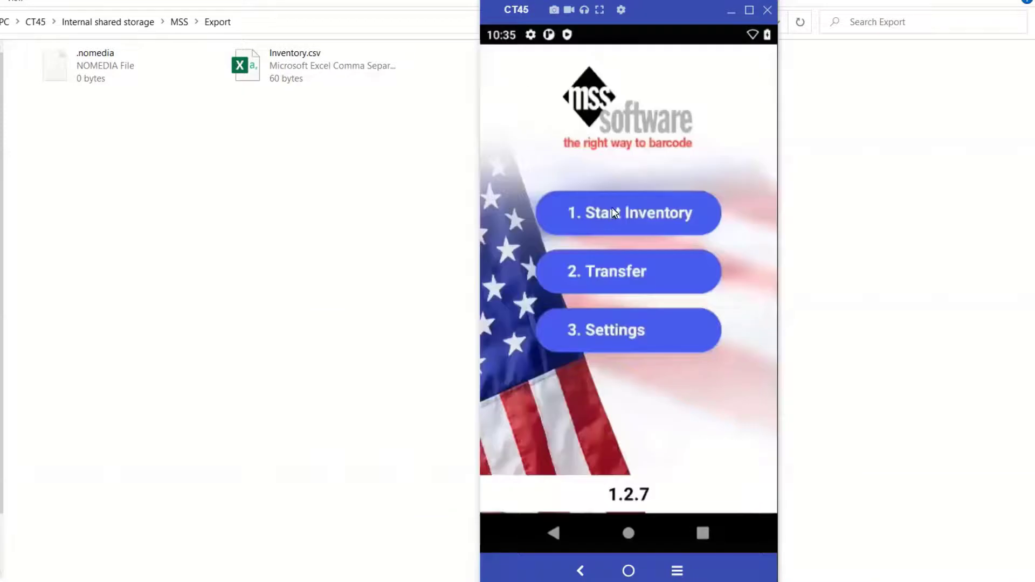
Step: Start an inventory at location 1001 and scan items 4654131, 456451 and 5456153
left_click(627, 212)
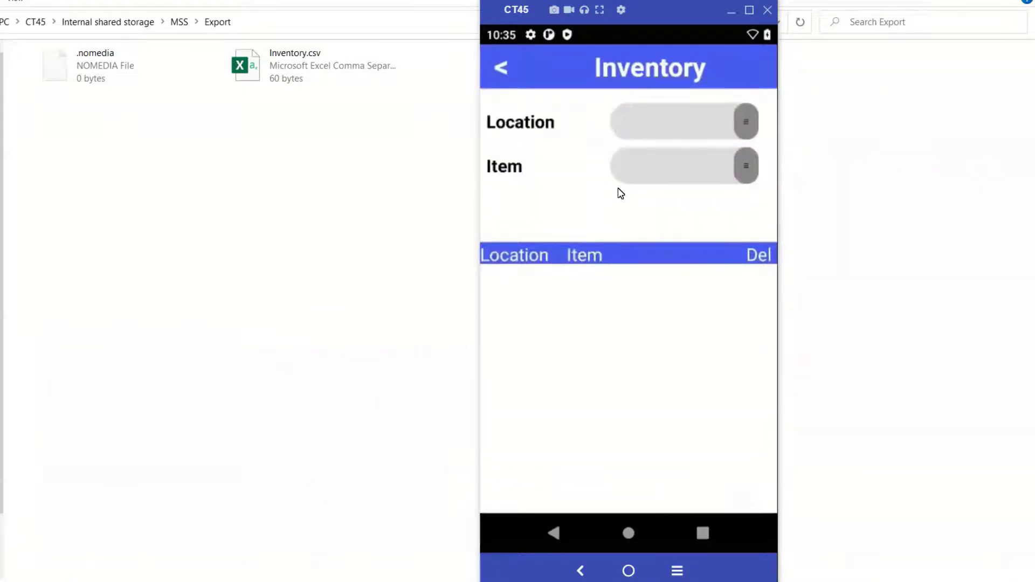
type("1001")
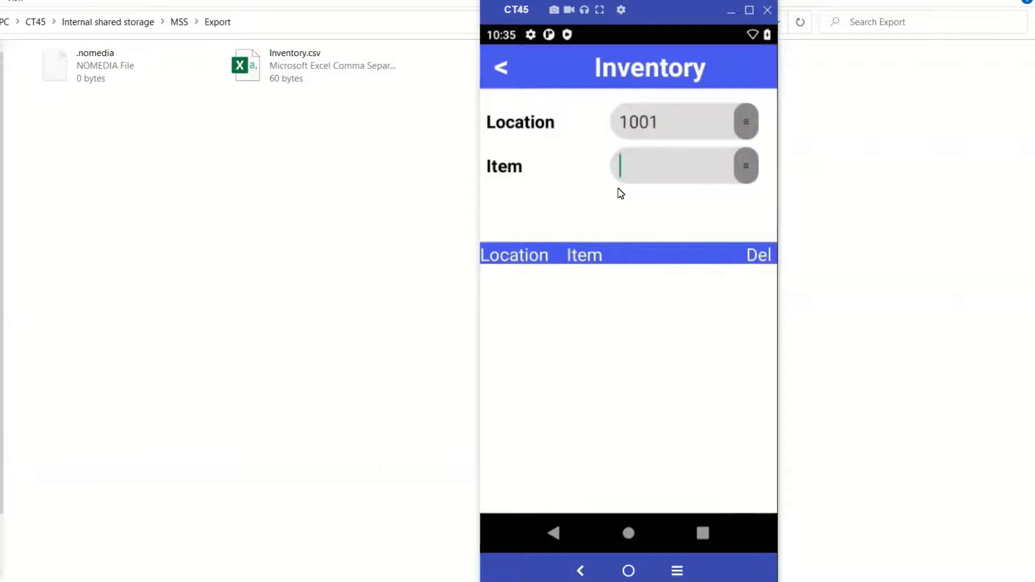
type("5")
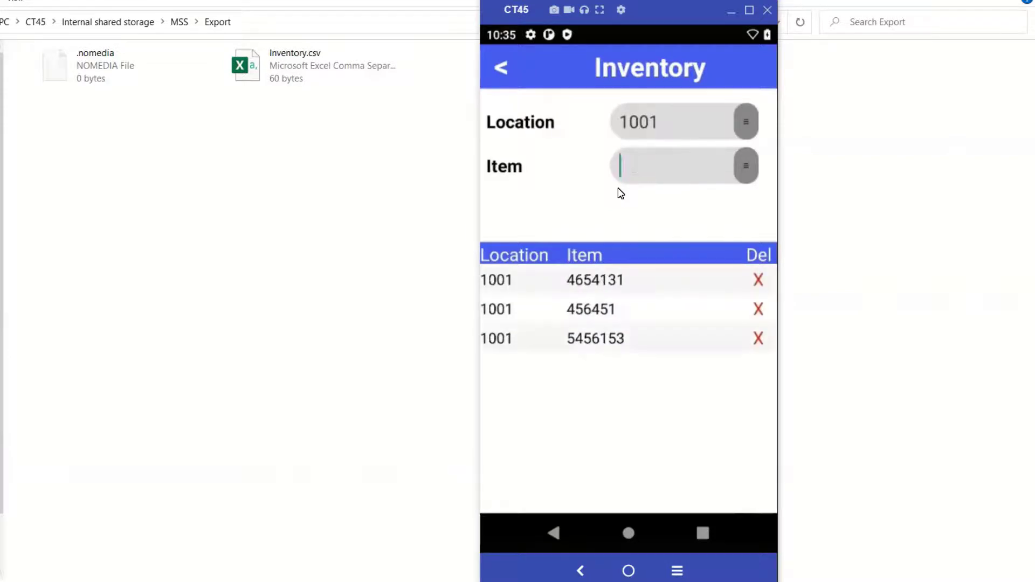
left_click(500, 67)
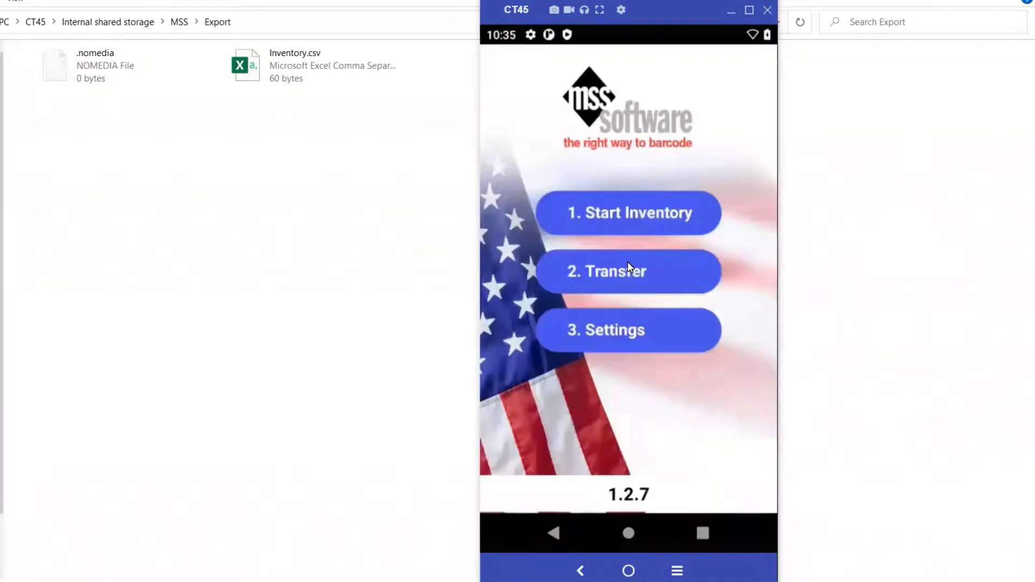
Step: Export the scanned inventory via Transfer and acknowledge that Inventory.csv was created
left_click(629, 272)
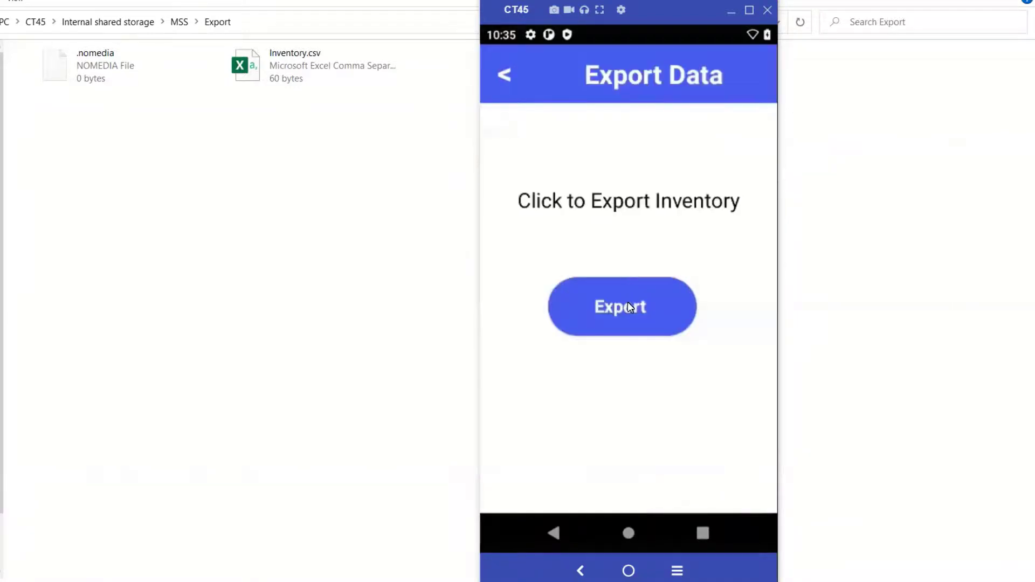
left_click(621, 306)
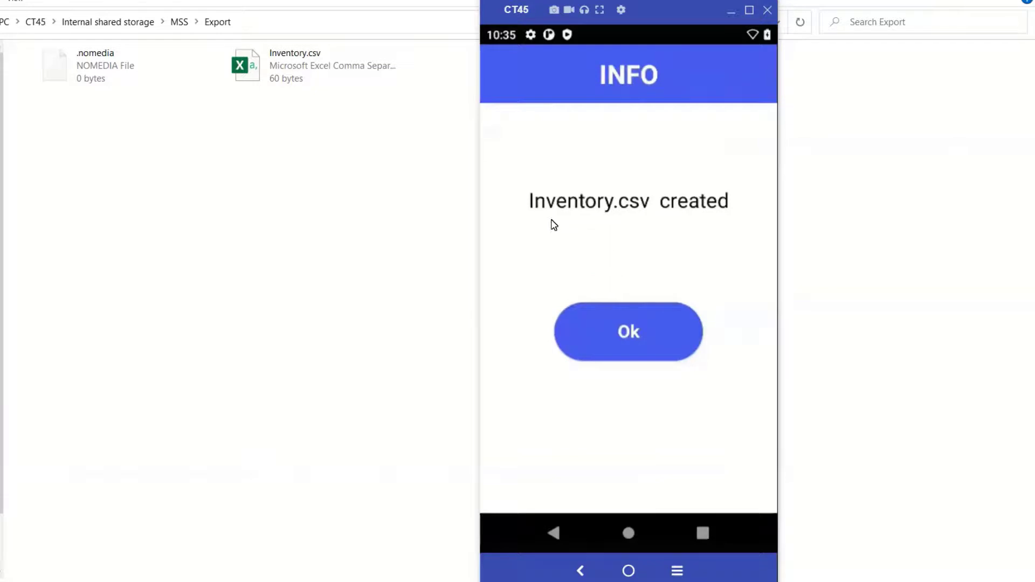
mouse_move(709, 225)
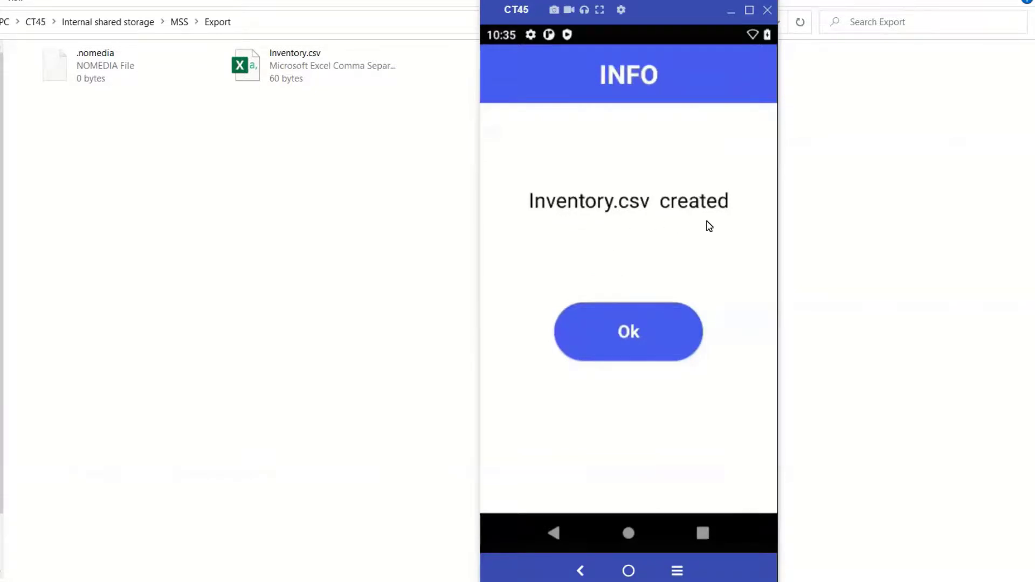
left_click(627, 332)
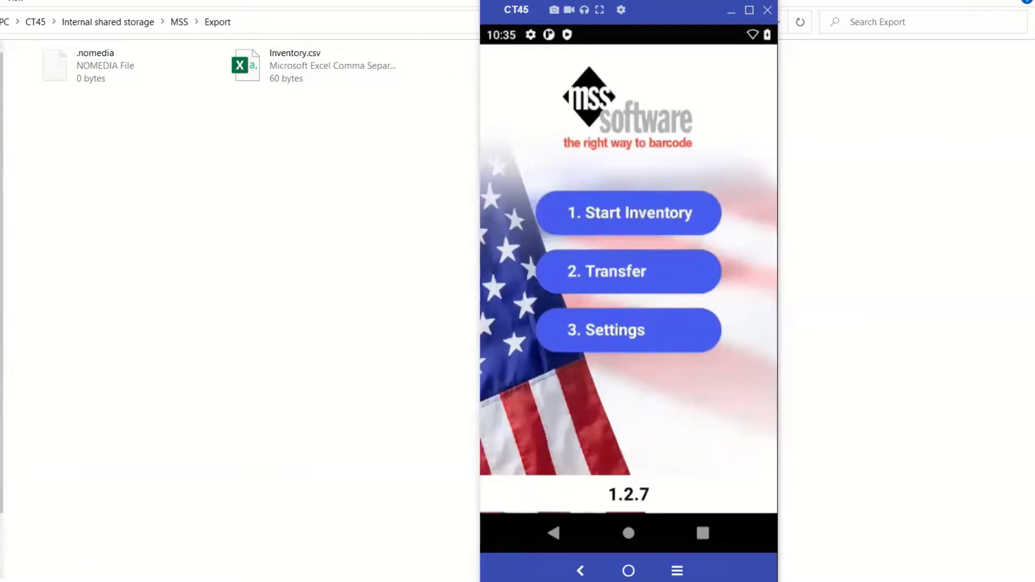
mouse_move(27, 34)
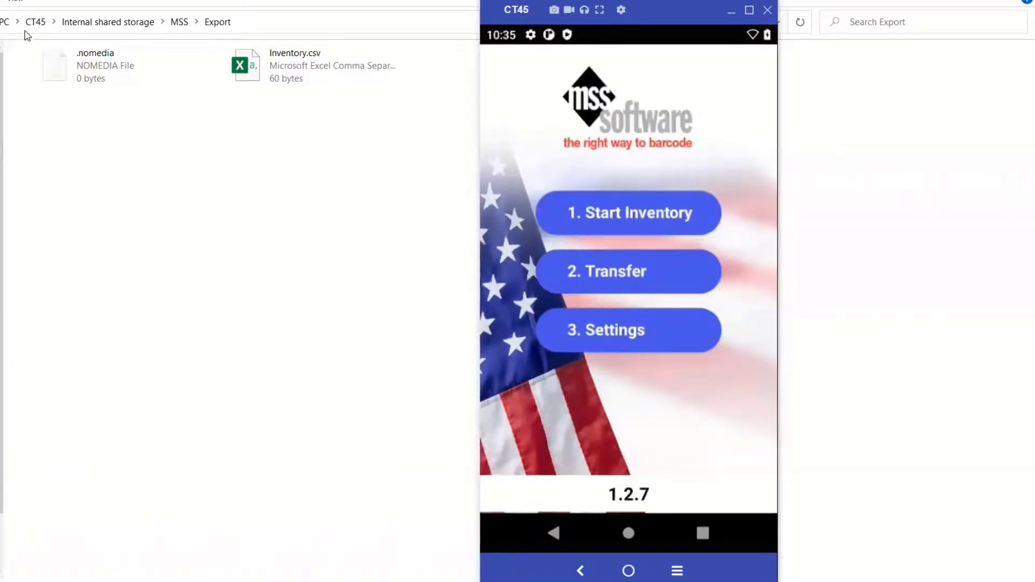
mouse_move(72, 37)
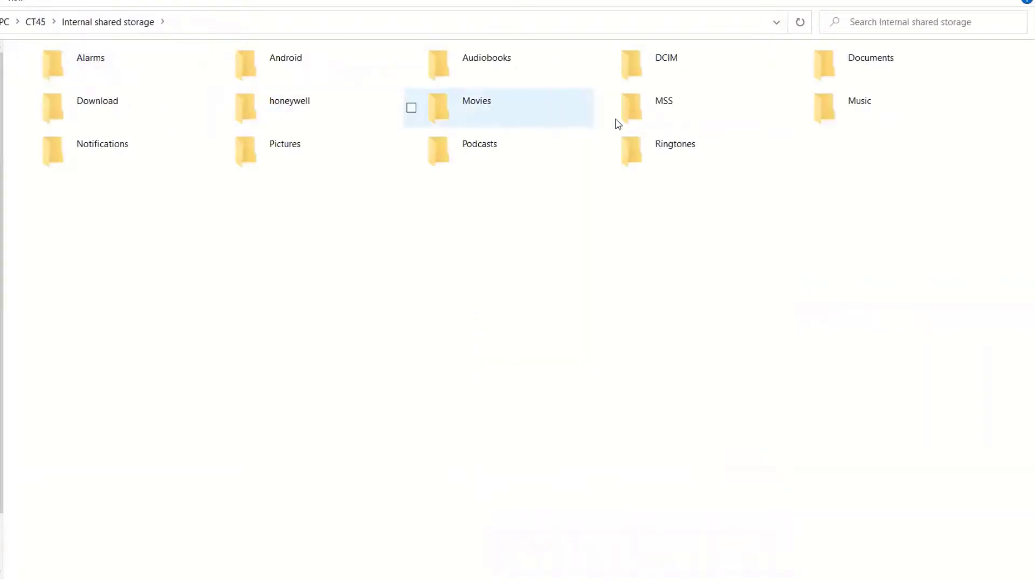
Step: Browse the CT45 shared storage into MSS > Export, where Inventory.csv (56 bytes) is listed
double_click(663, 101)
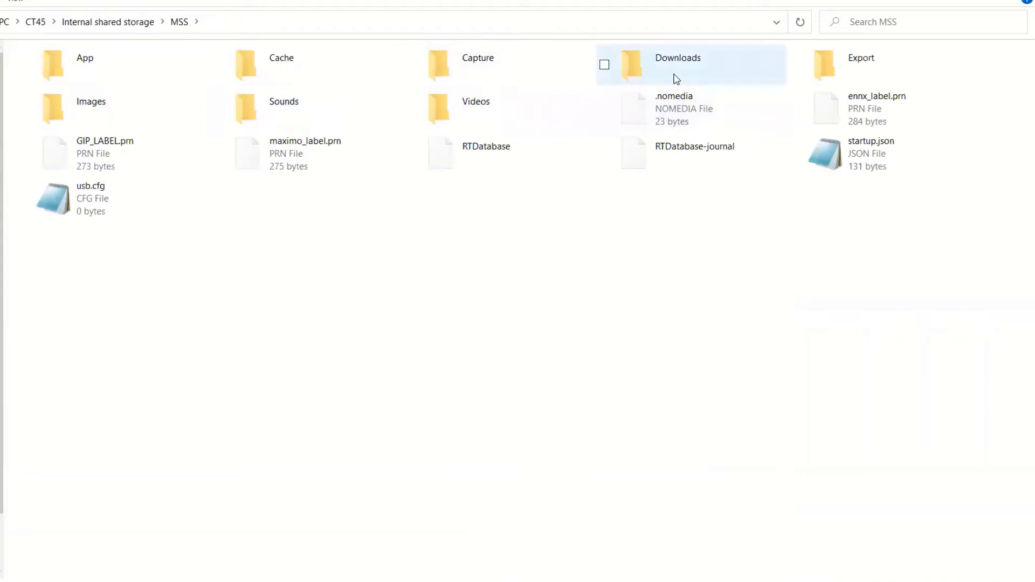
double_click(862, 57)
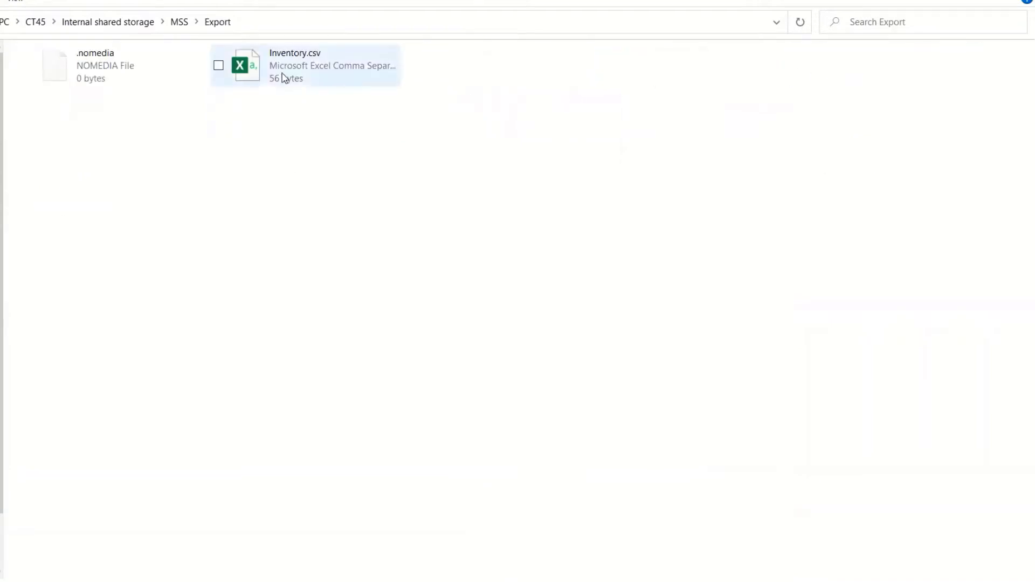
mouse_move(285, 78)
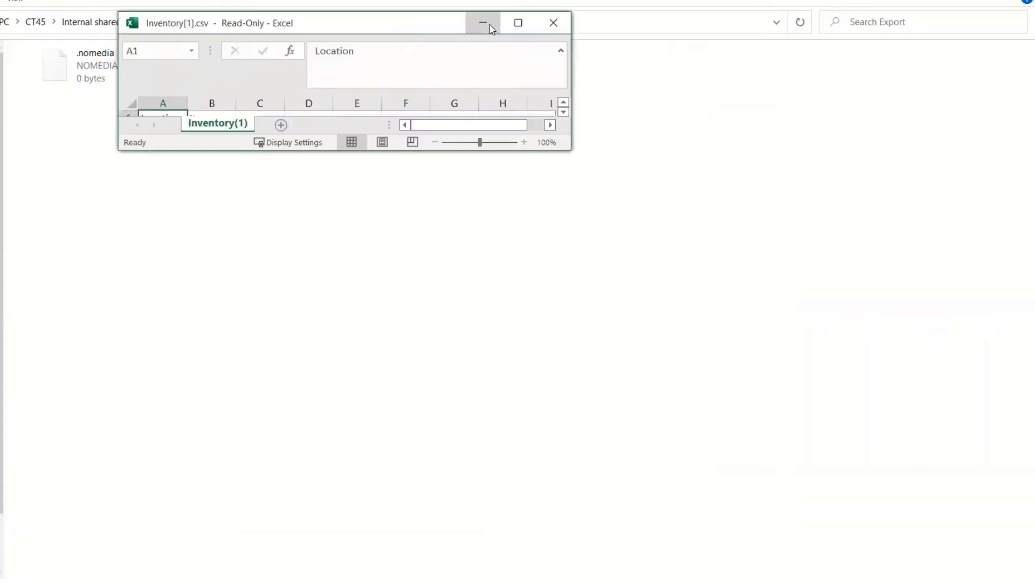
Step: Maximize Inventory.csv in Excel, showing Location 1001 with items 5456153, 456451 and 4654131
left_click(517, 22)
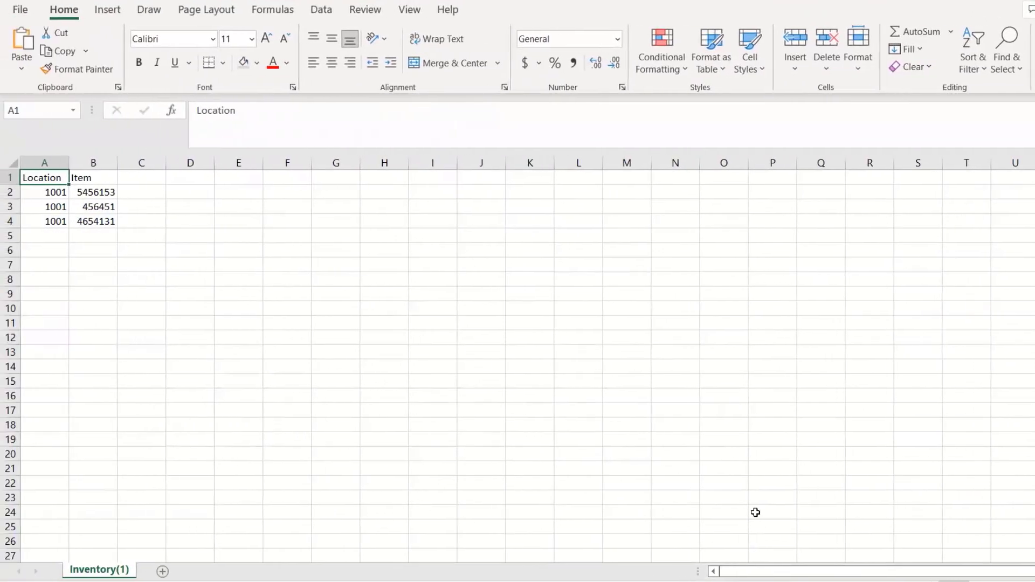